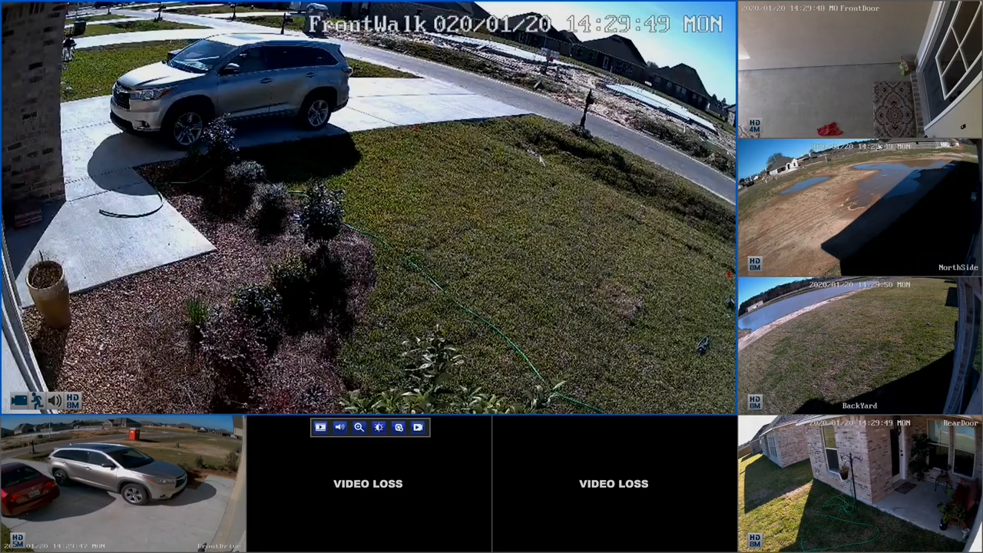
Show the motion alarm actions: triggered recording on channel 3, no email, audio or push.
double_click(875, 483)
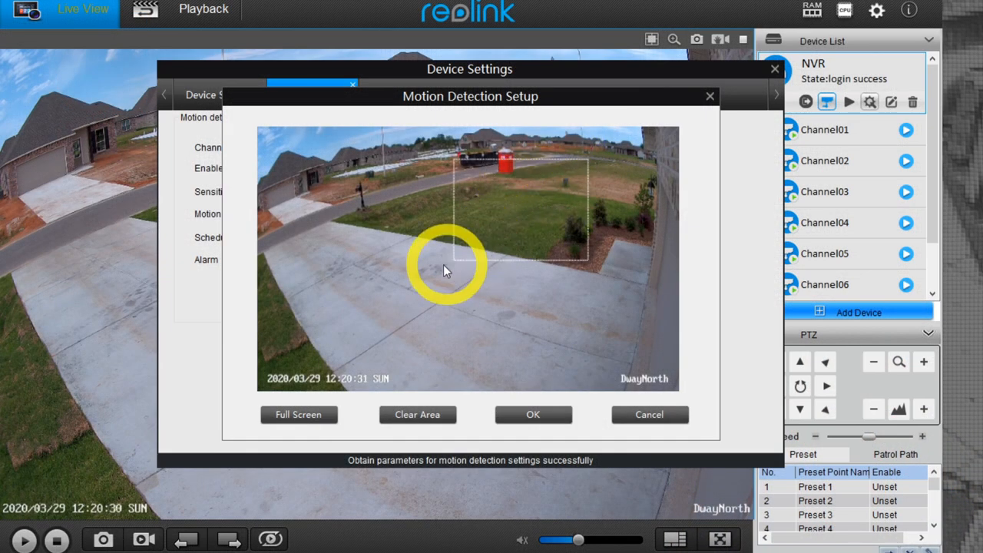
drag(448, 270, 334, 300)
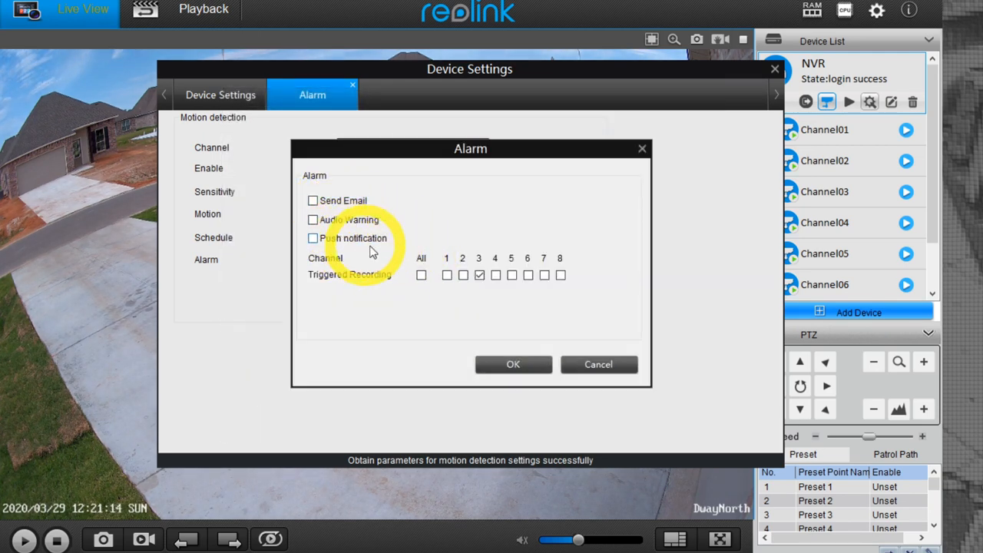
mouse_move(534, 256)
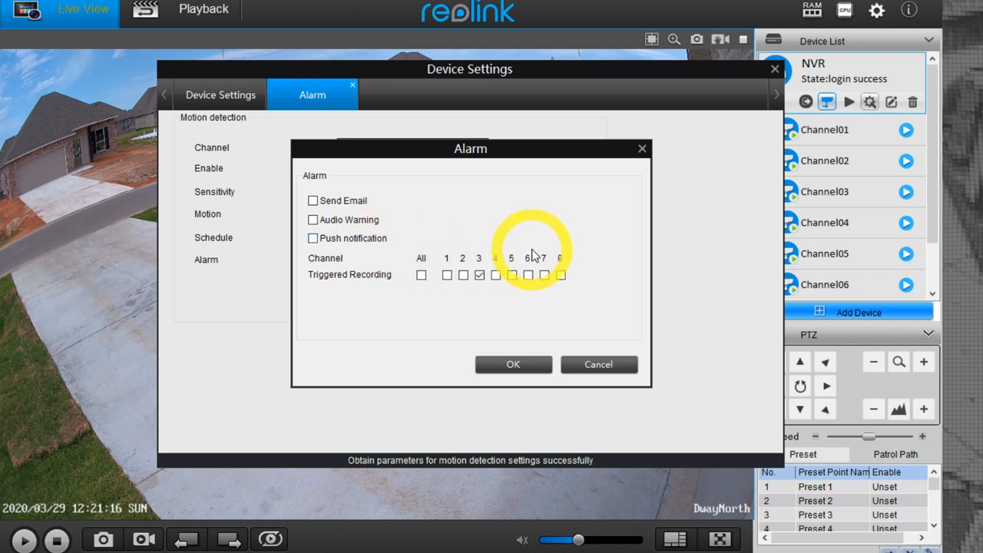
mouse_move(384, 267)
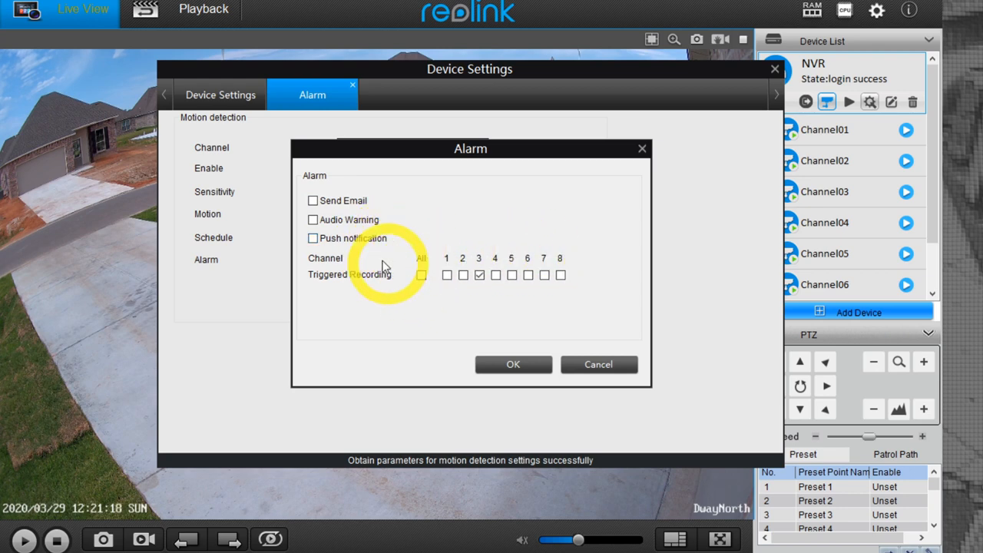
click(313, 220)
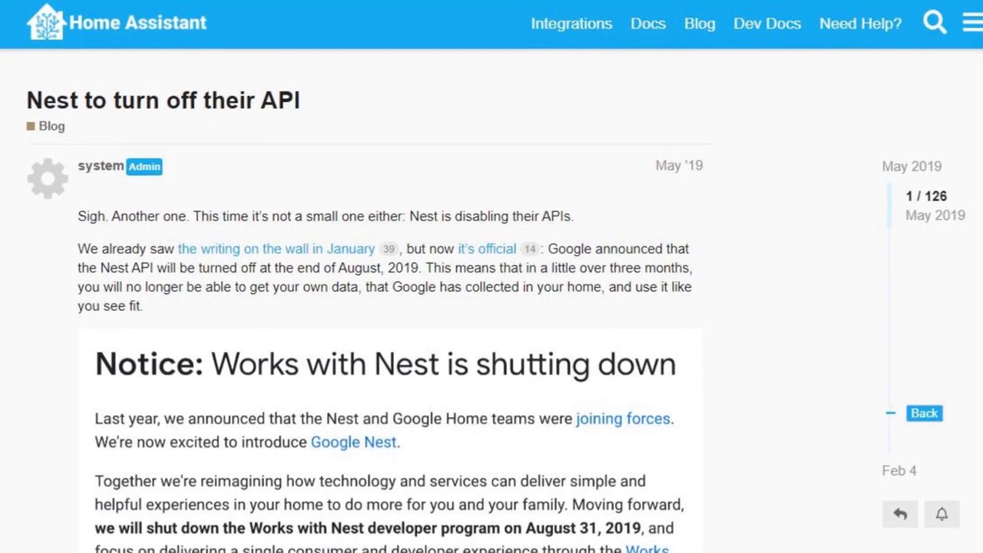
Scroll through the 'Nest to turn off their API' forum post.
scroll(down, 3)
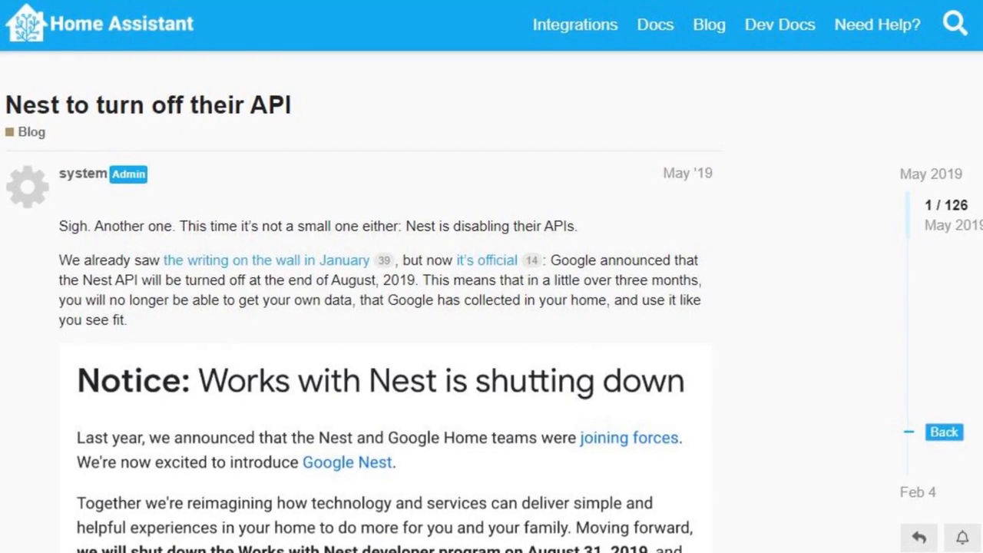
scroll(down, 3)
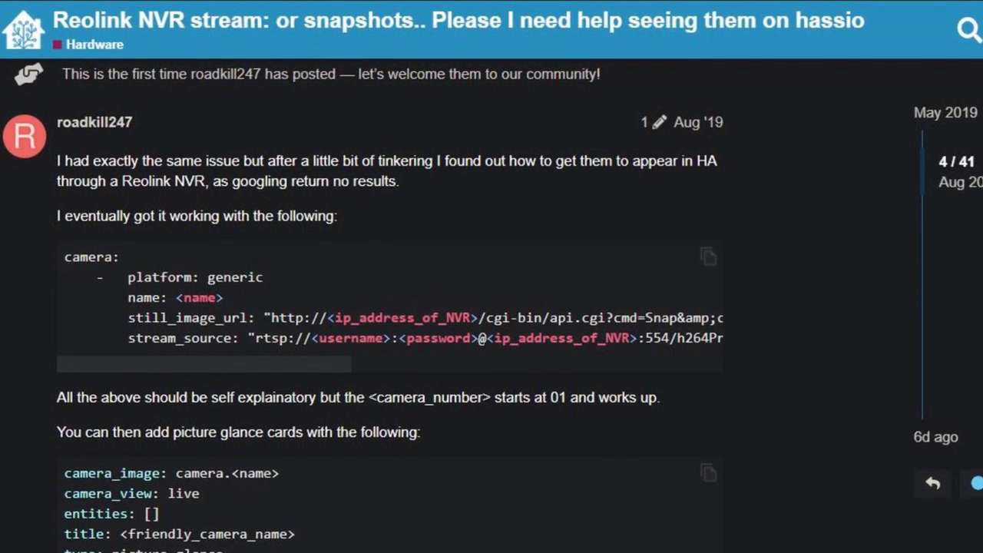
Scroll the 'Reolink NVR stream: or snapshots' thread down to the camera config post.
scroll(down, 3)
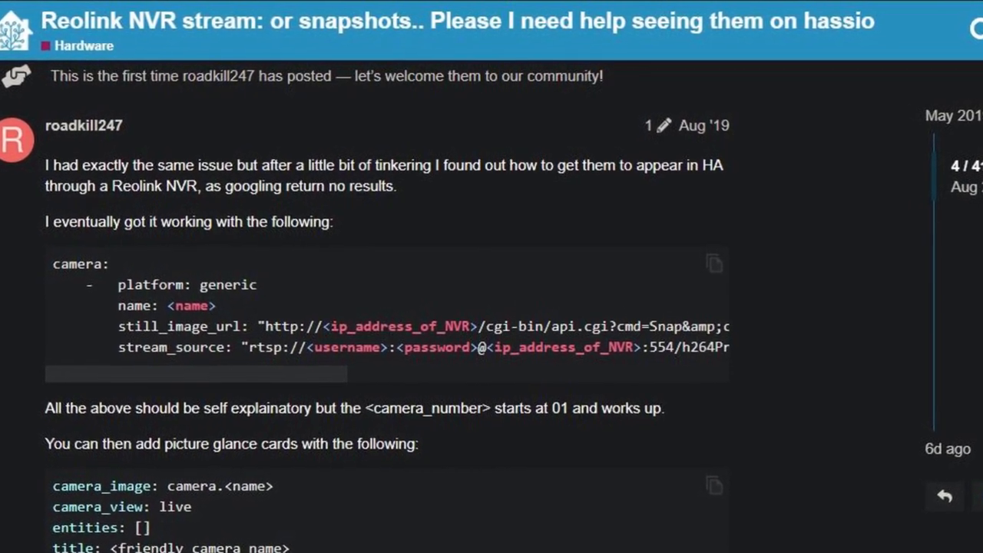
scroll(down, 3)
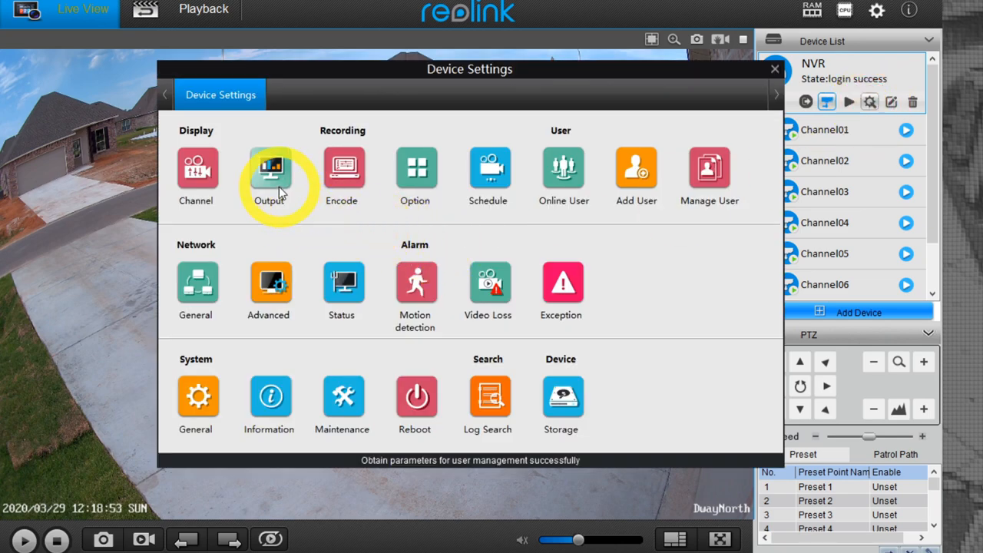
Show the recording schedule for Channel02, recording on motion all day, every day.
click(269, 168)
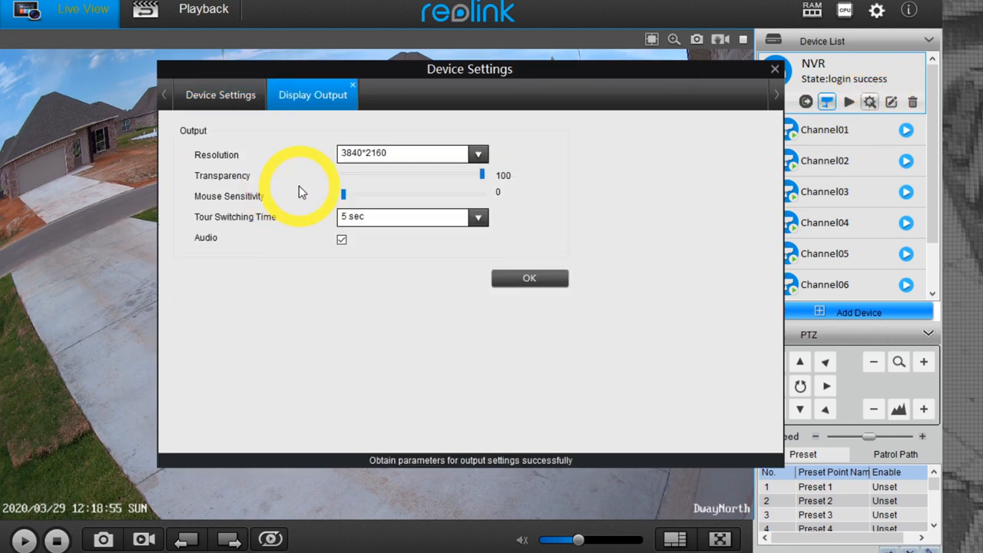
click(221, 95)
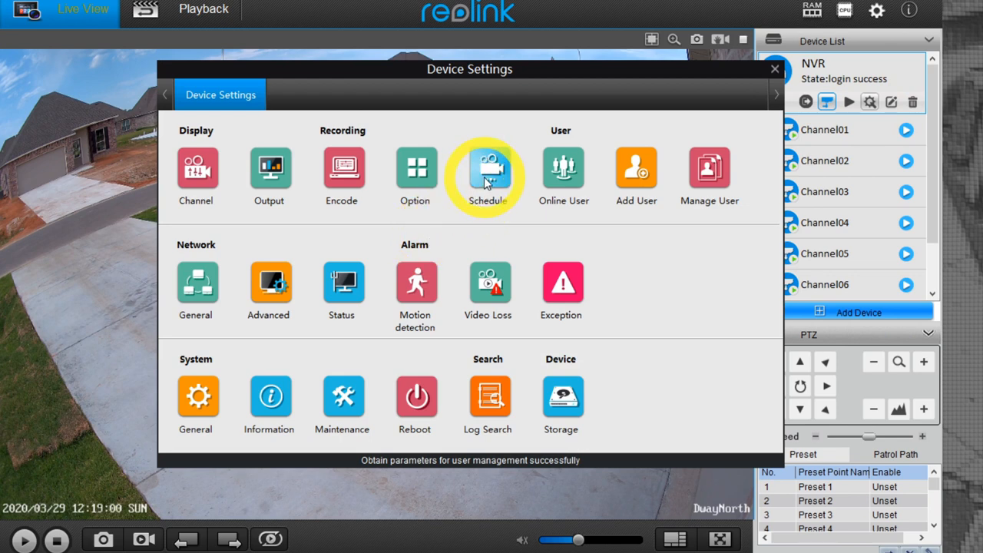
click(488, 169)
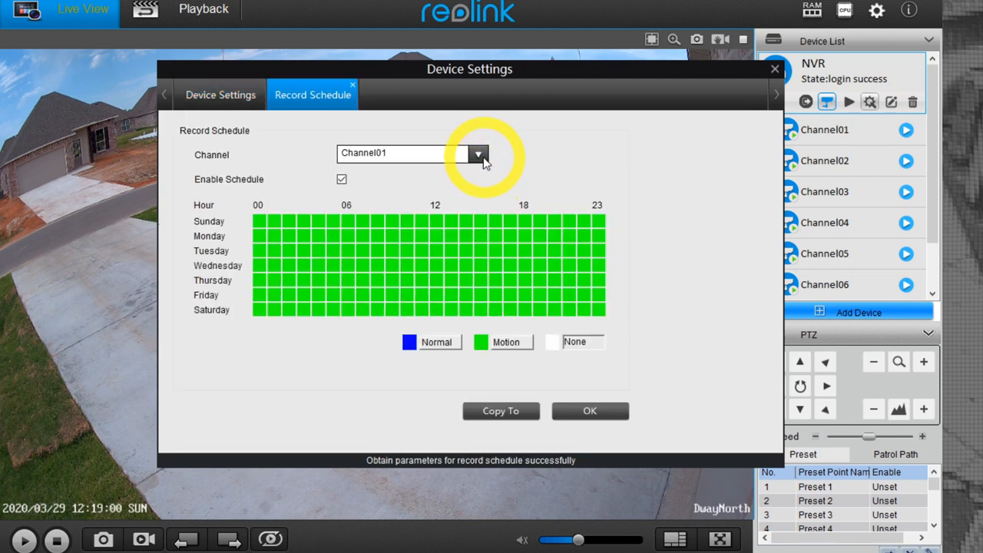
click(477, 154)
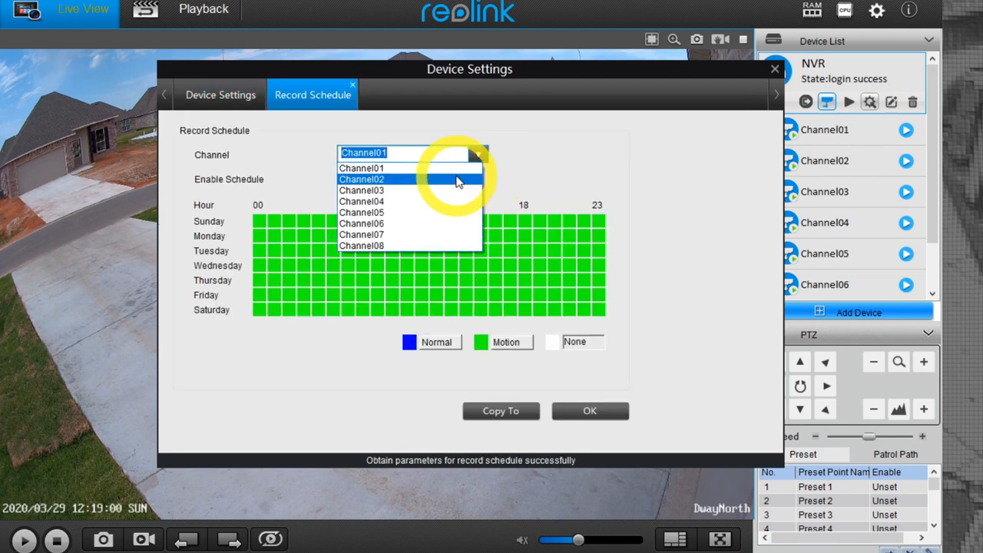
click(361, 179)
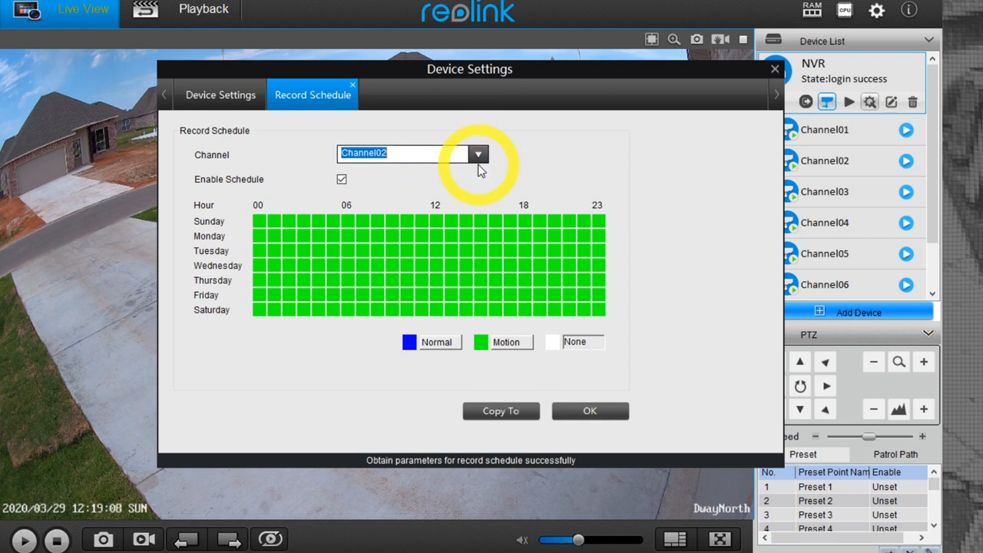
click(478, 154)
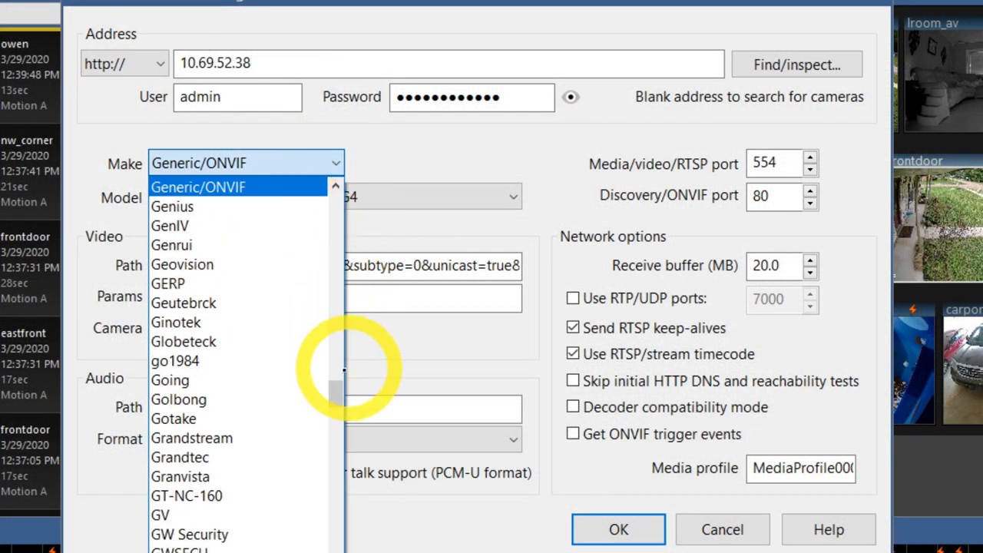
scroll(up, 3)
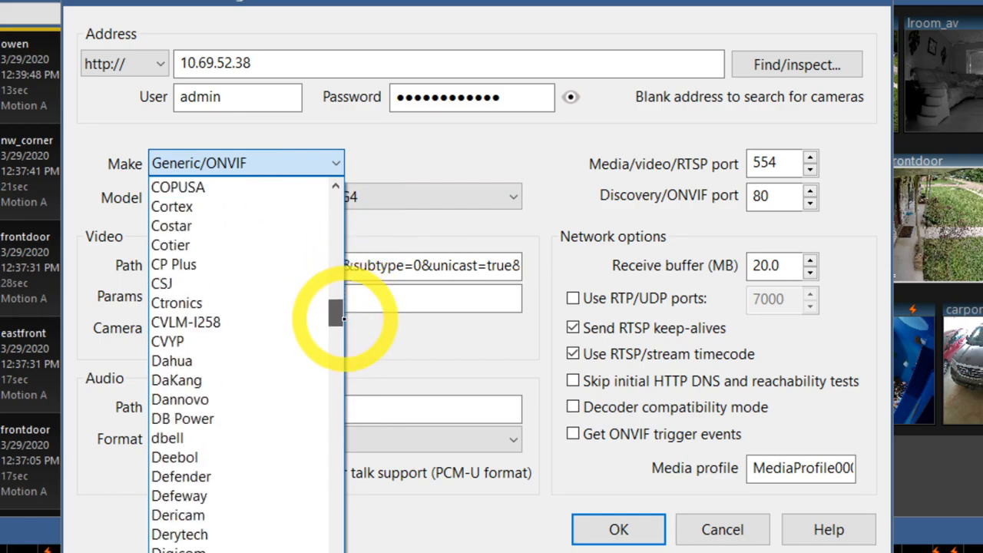
scroll(down, 3)
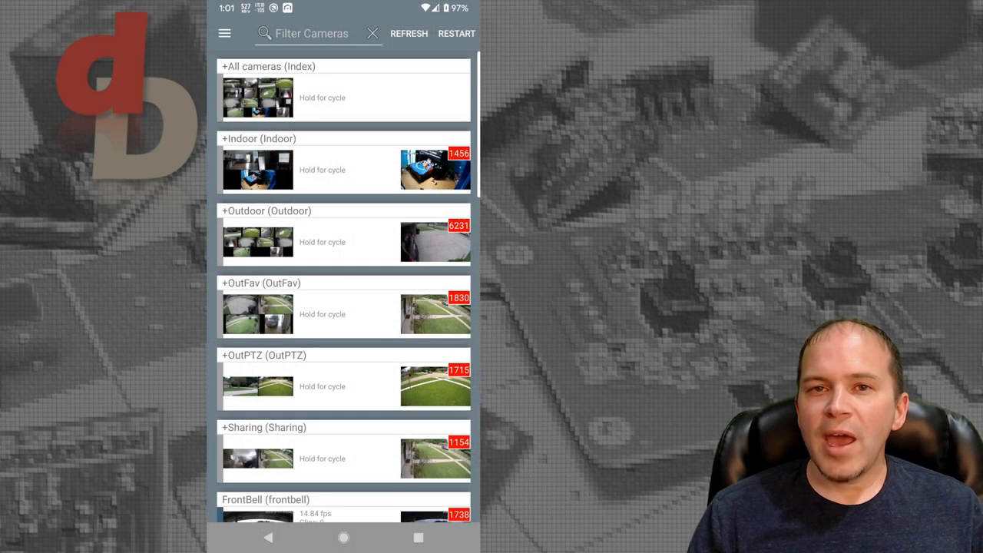
scroll(up, 3)
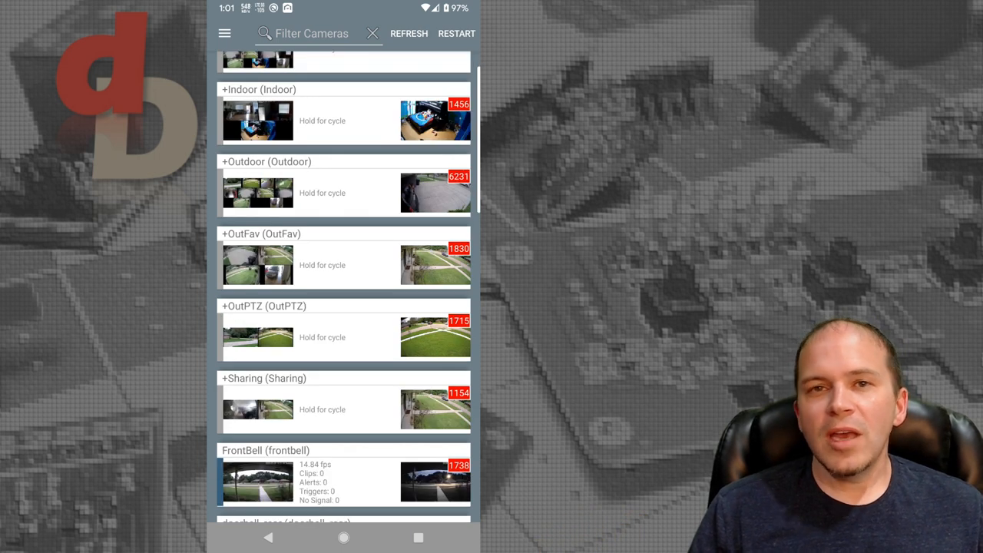
scroll(down, 3)
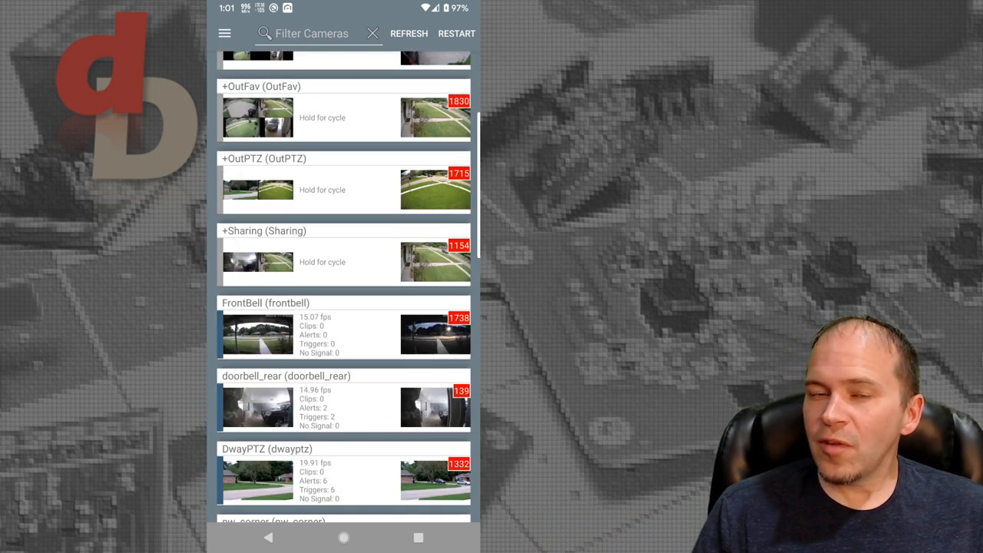
click(343, 523)
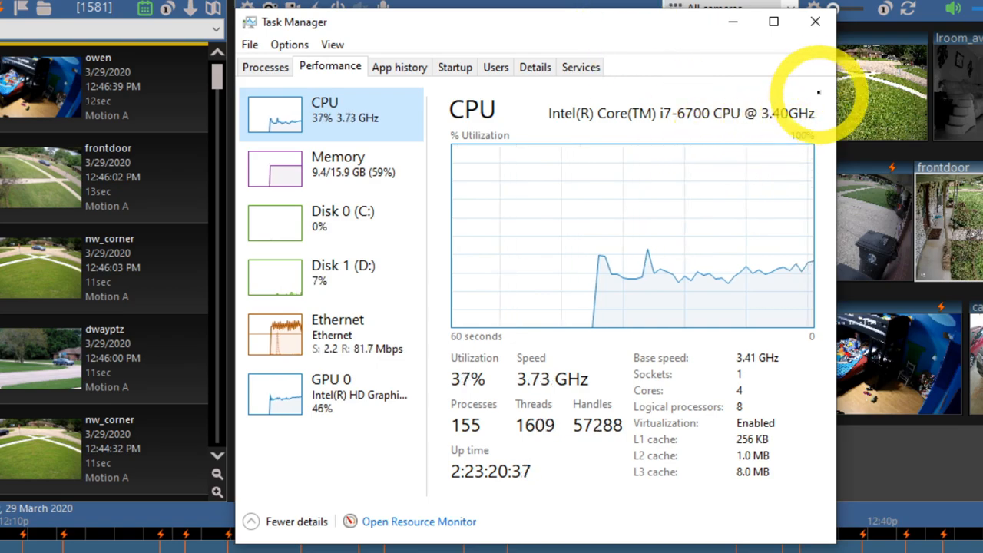
View the Performance tab's CPU, memory, disk and network graphs.
click(274, 393)
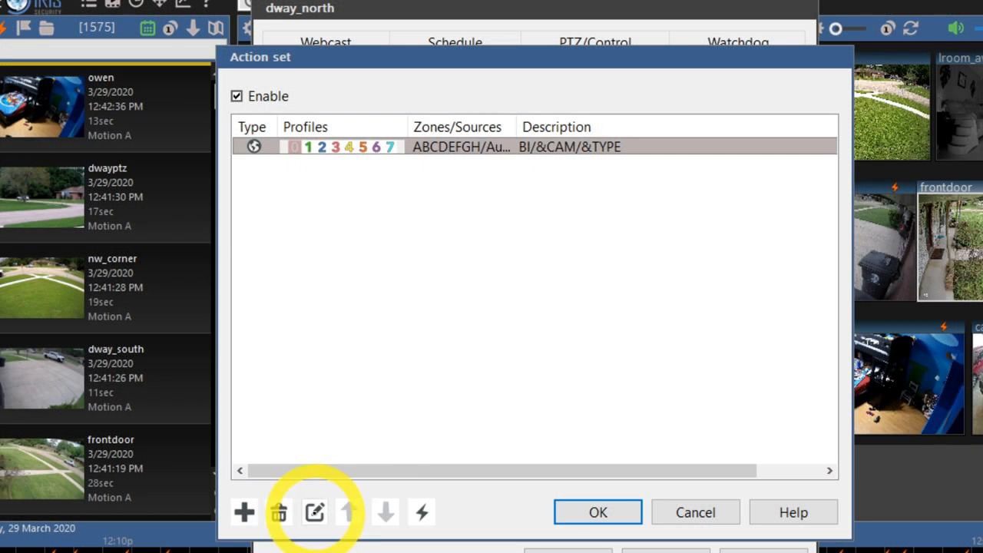
Edit the dway_north web request action: MQTT topic BI/&CAM/&TYPE, payload ON.
click(314, 513)
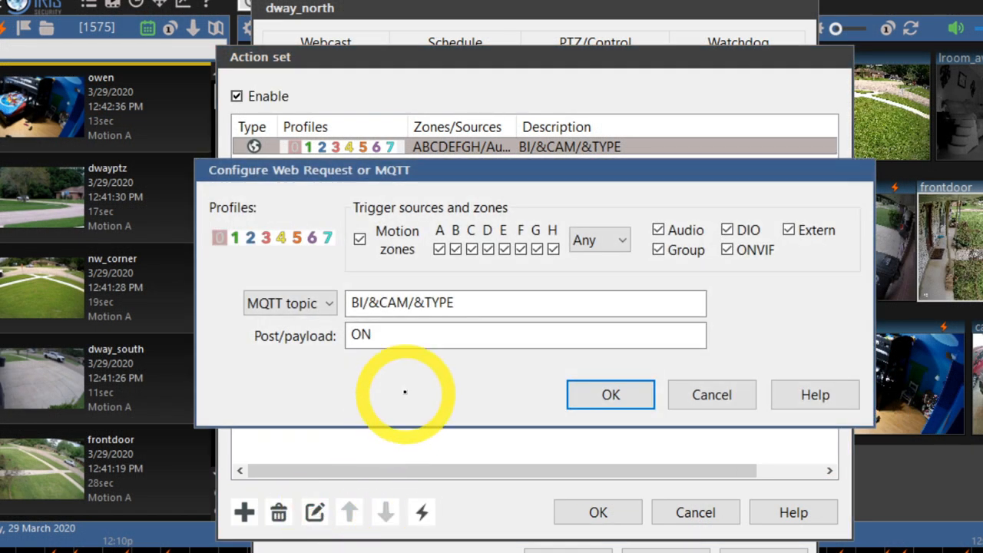
mouse_move(525, 314)
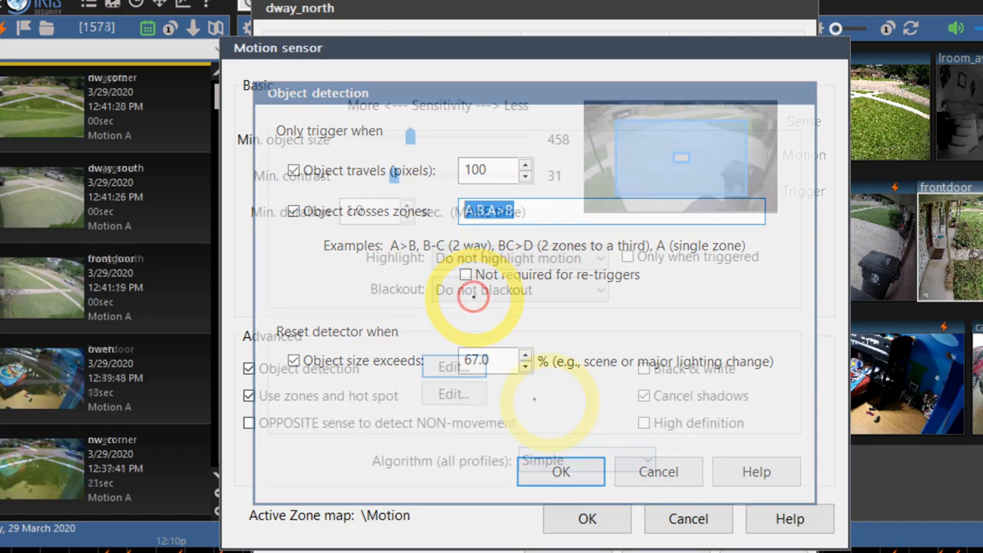
Close the object detection rules and bring up the motion zones and hot spot editor.
click(561, 471)
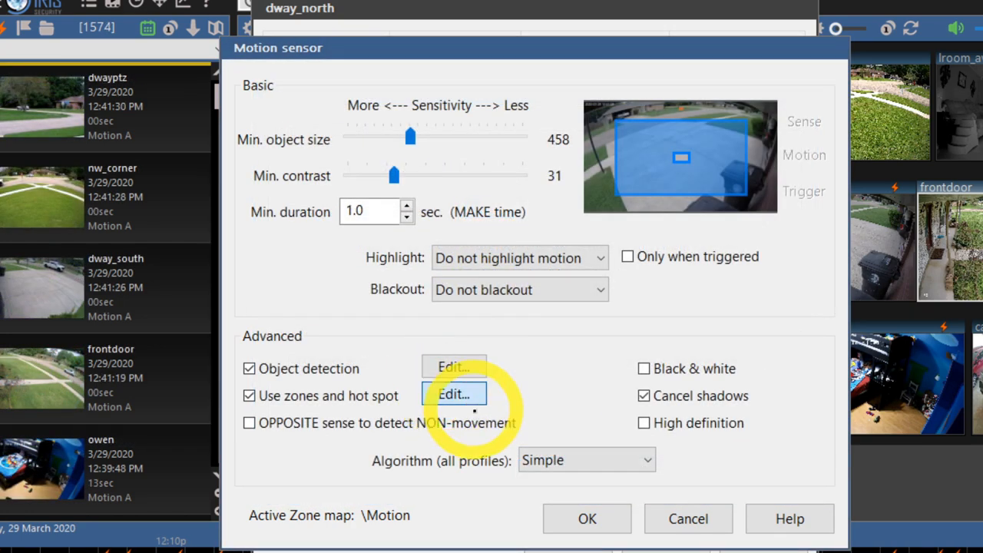
click(453, 394)
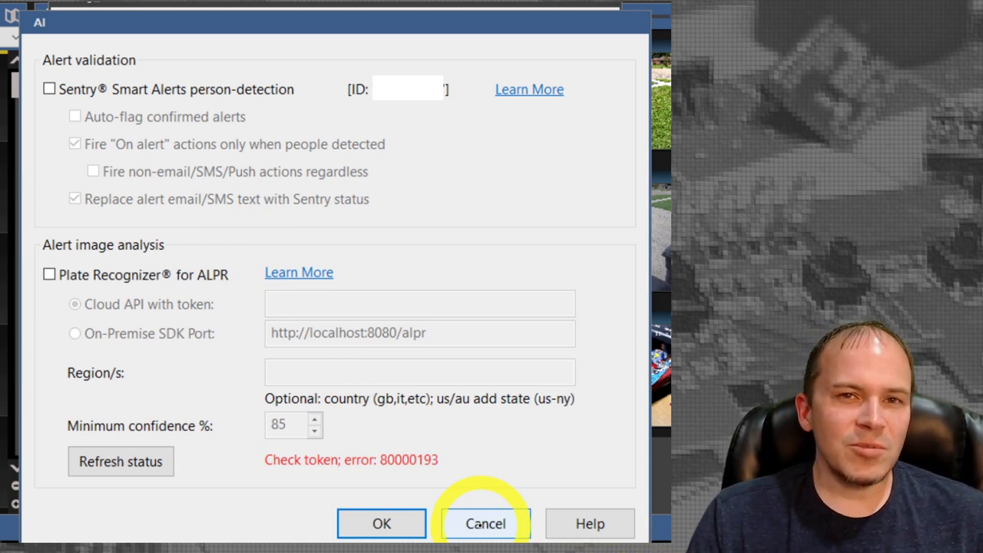
Cancel the AI dialog, leaving Sentry and Plate Recognizer unchanged.
click(484, 523)
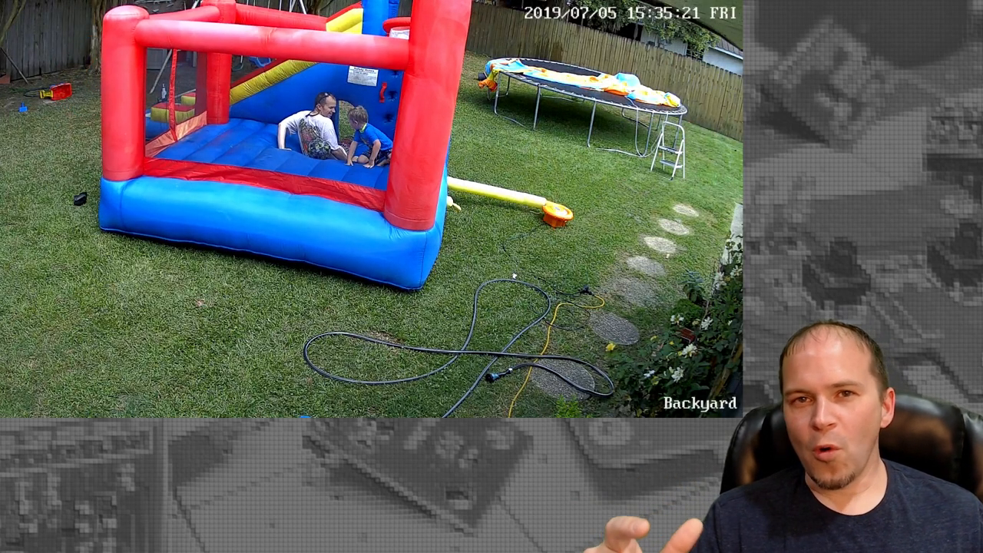